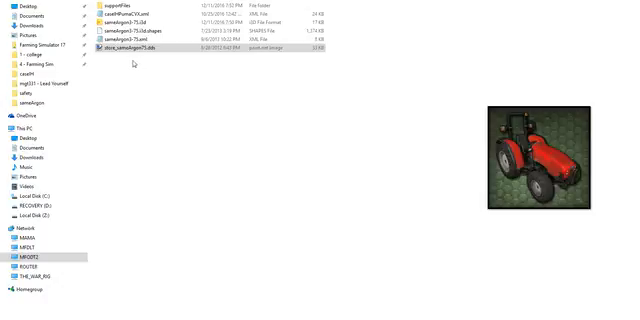
{"action": "mouse_move", "coordinate": [142, 90]}
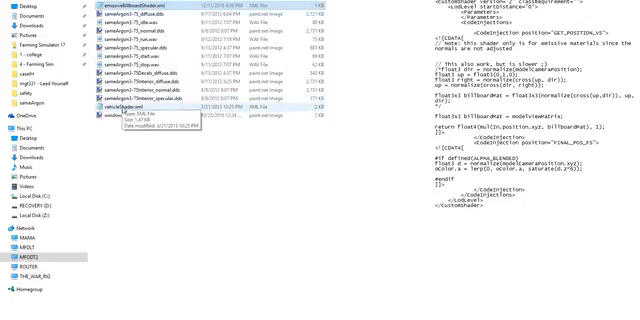
{"action": "right_click", "coordinate": [130, 104]}
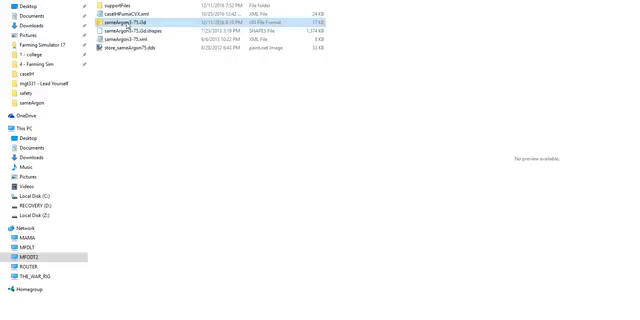
Step: Load the tractor .i3d, dismiss Getting Started and expand the tractor's scene hierarchy
{"action": "left_click", "coordinate": [130, 20]}
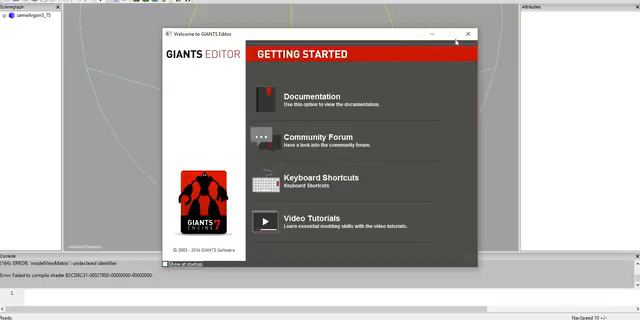
{"action": "left_click", "coordinate": [484, 34]}
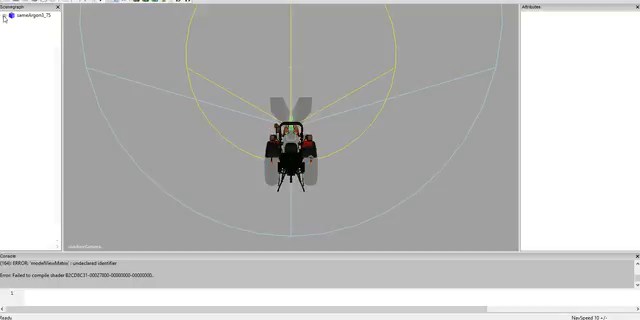
{"action": "left_click", "coordinate": [10, 24]}
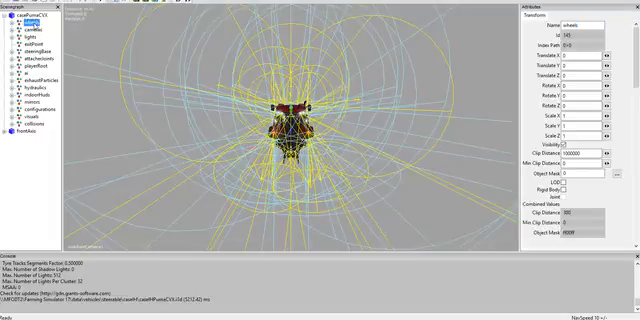
Step: Via File commands, choose the i3d file named 'import' and confirm importing it into the scene
{"action": "left_click", "coordinate": [28, 30]}
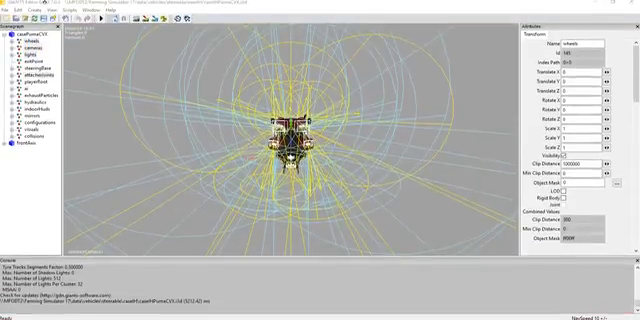
{"action": "left_click", "coordinate": [10, 4]}
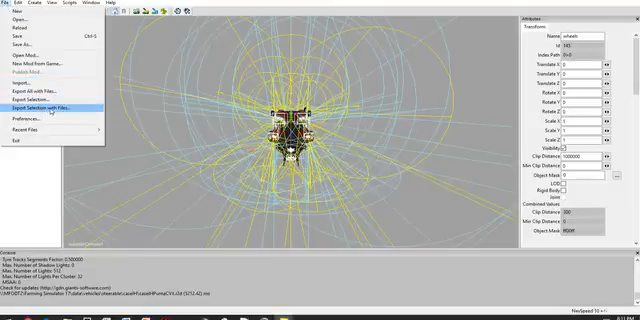
{"action": "left_click", "coordinate": [42, 96]}
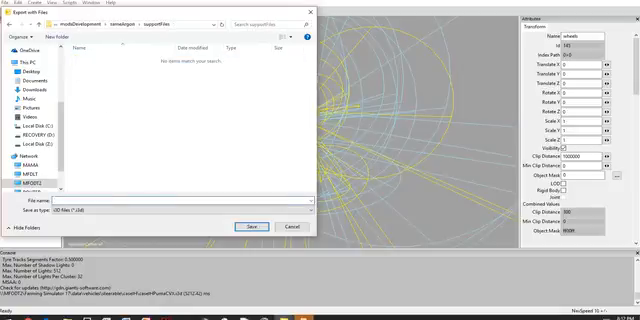
{"action": "type", "text": "import"}
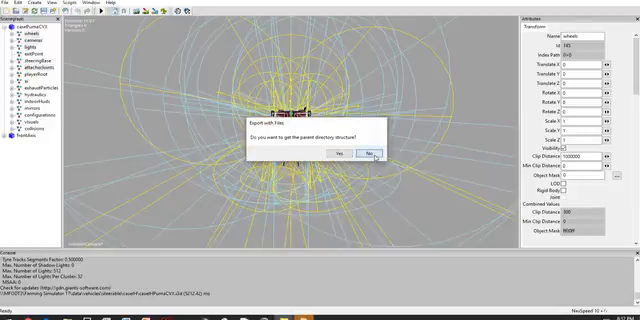
{"action": "left_click", "coordinate": [372, 152]}
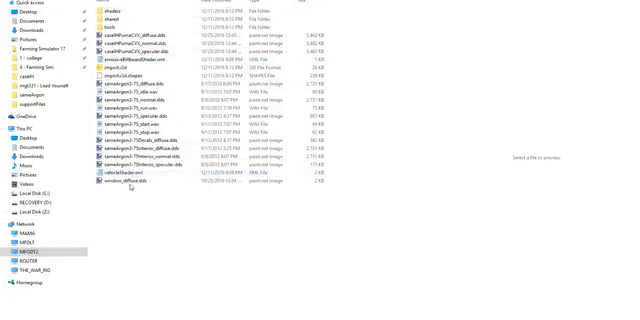
{"action": "mouse_move", "coordinate": [96, 184]}
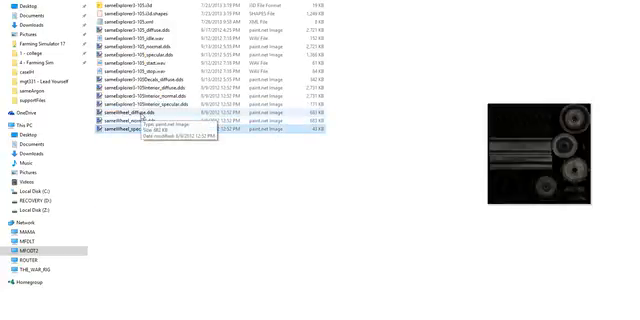
Step: Finish copying the wheel texture file into the tractor mod's folder
{"action": "left_click", "coordinate": [150, 120]}
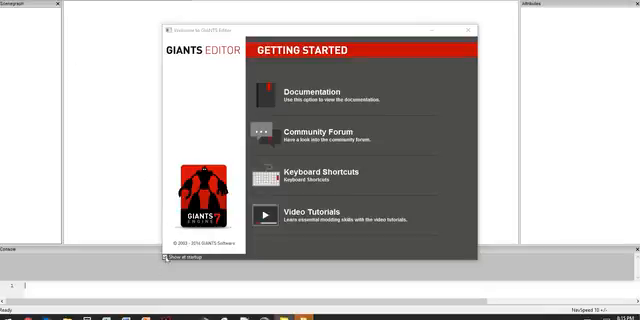
Step: Dismiss the Getting Started screen of the relaunched editor
{"action": "left_click", "coordinate": [472, 28]}
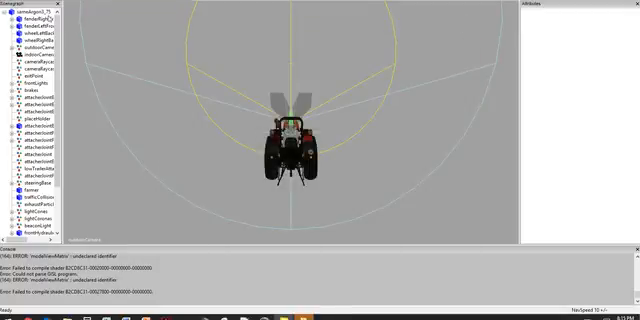
Step: Select a tractor wheel node and bring up the File commands for exporting it
{"action": "left_click", "coordinate": [40, 18]}
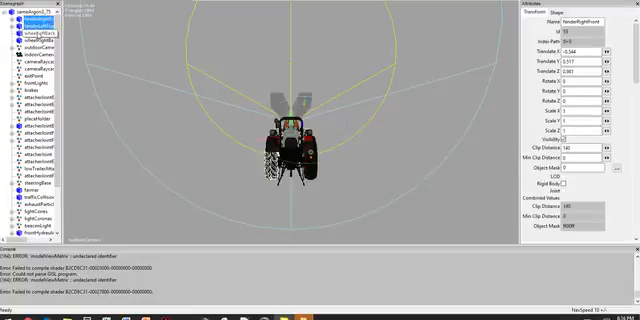
{"action": "left_click", "coordinate": [10, 4]}
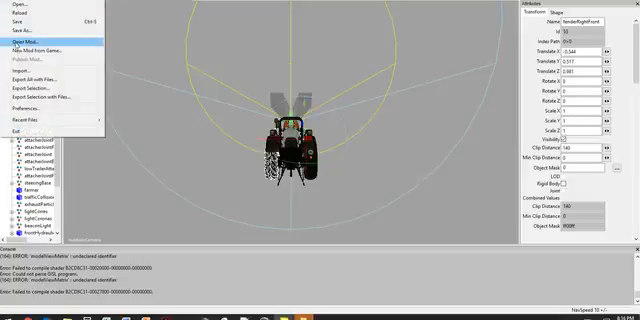